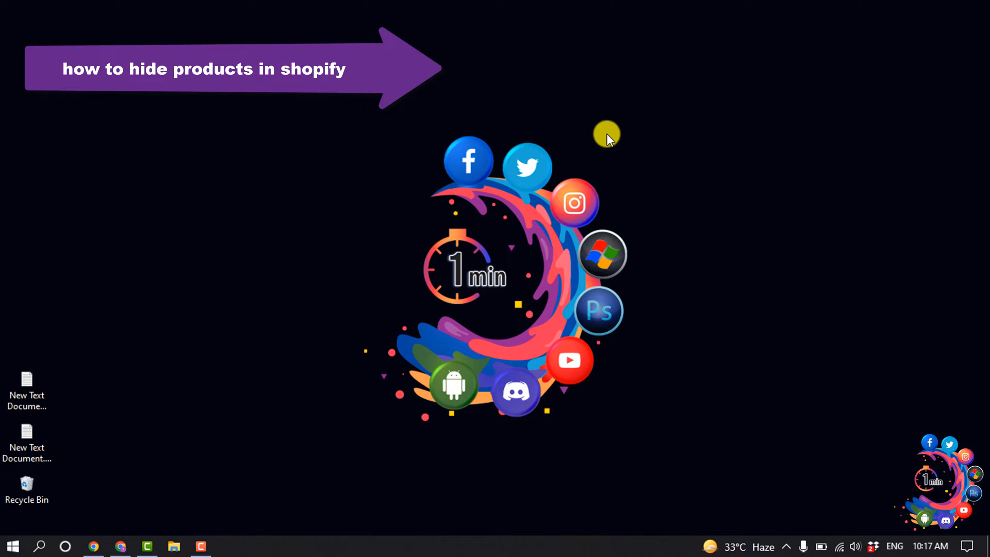
{"action": "mouse_move", "coordinate": [599, 132]}
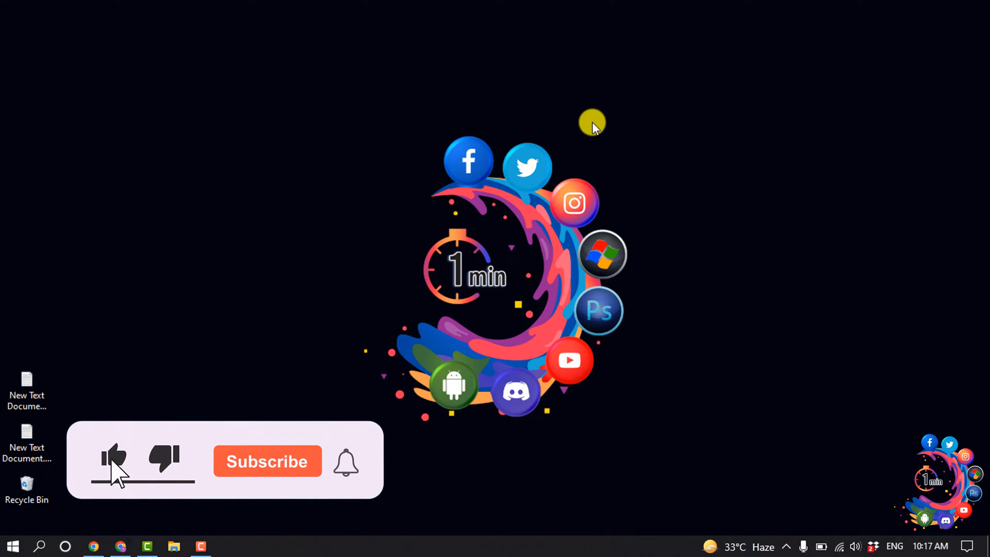
- Reach the App Store's dropshipping apps collection from the Shopify admin sidebar
{"action": "left_click", "coordinate": [266, 461]}
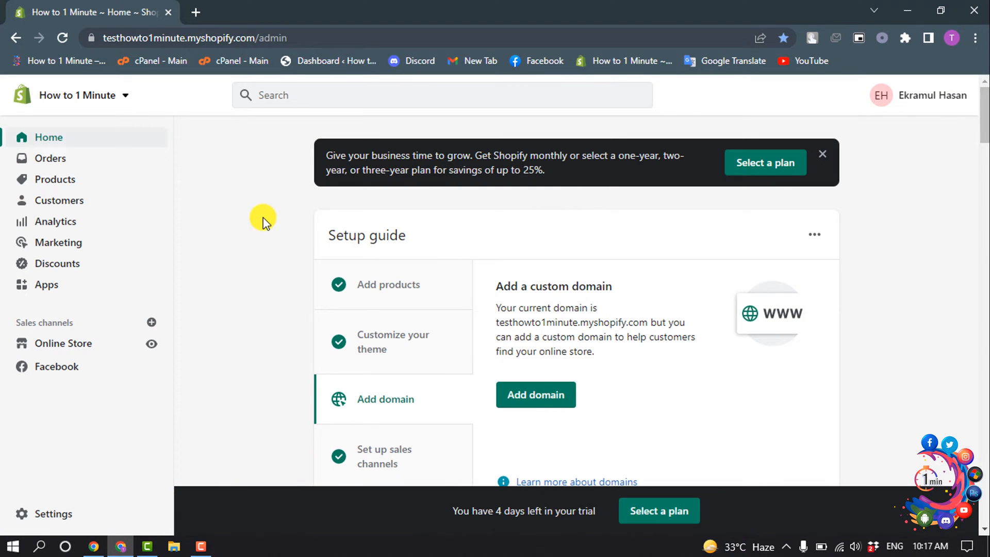
{"action": "mouse_move", "coordinate": [41, 285]}
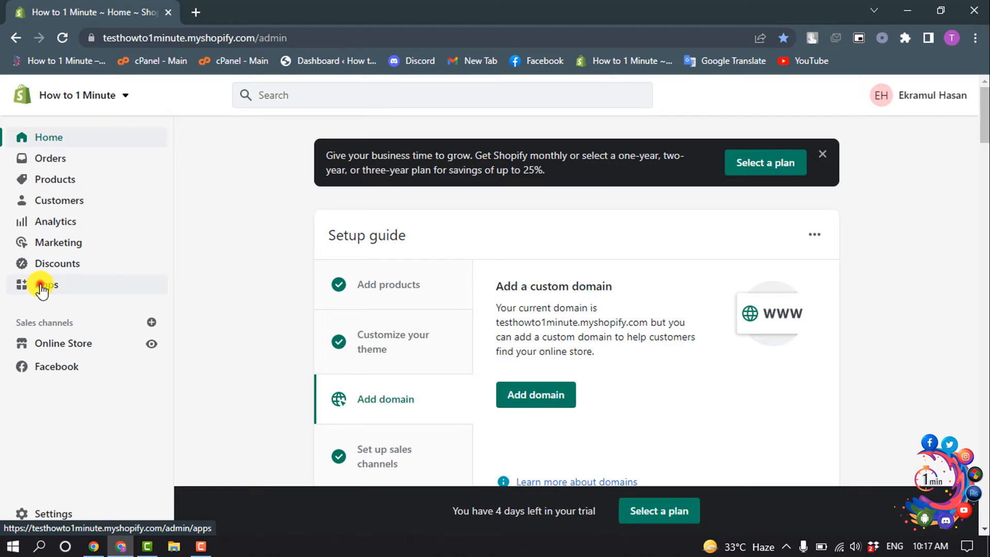
{"action": "left_click", "coordinate": [42, 284]}
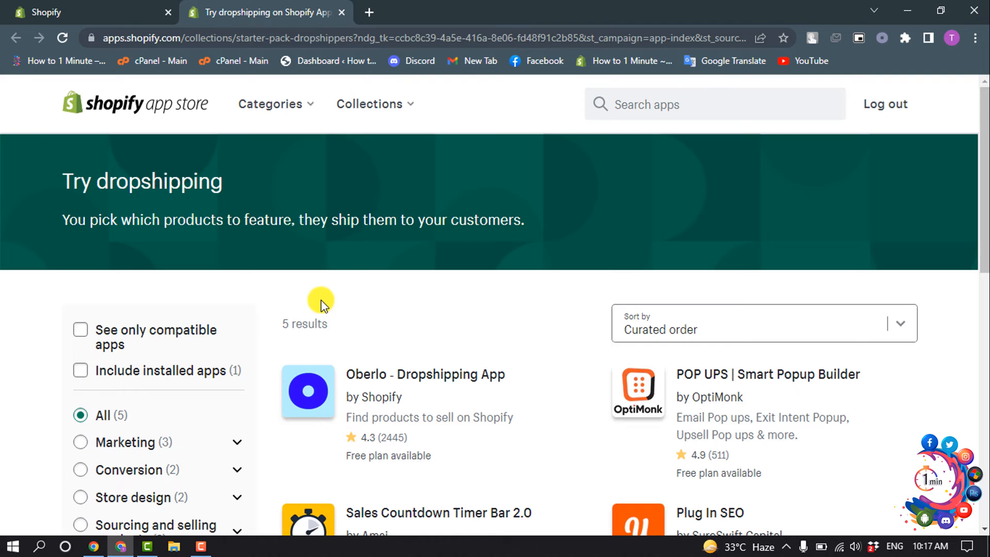
- Search the App Store for 'spr' and open the Spreadr App - Amazon Importer listing
{"action": "left_click", "coordinate": [695, 105]}
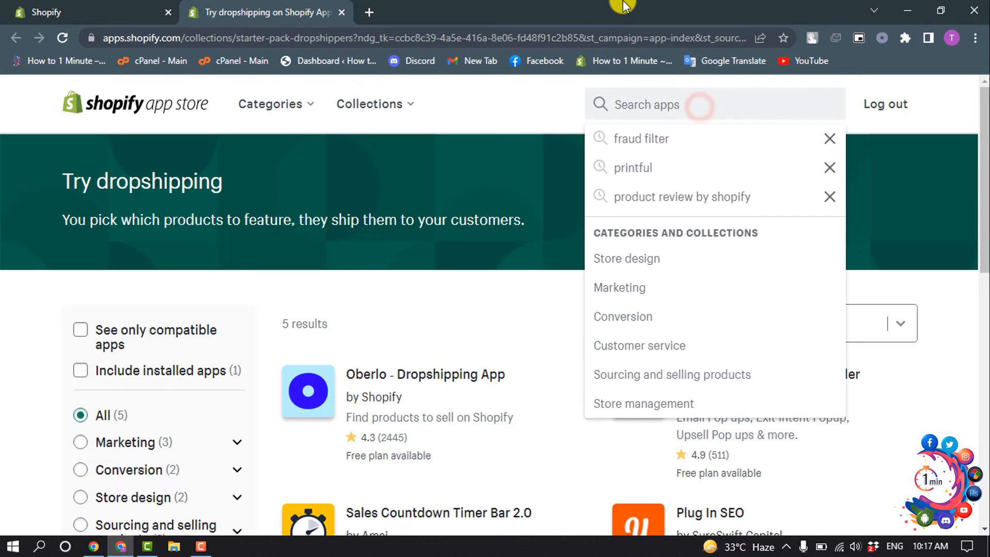
{"action": "type", "text": "spreadr"}
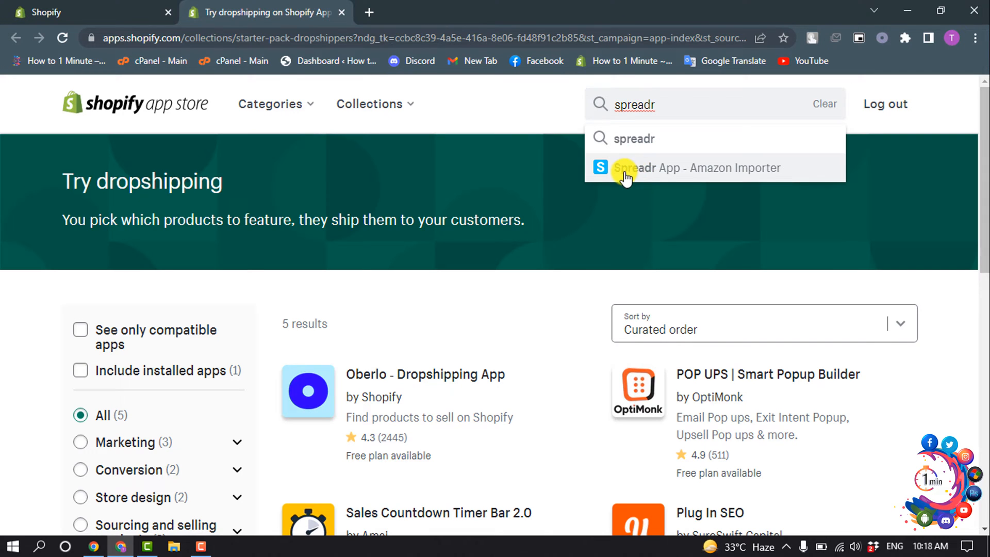
{"action": "mouse_move", "coordinate": [717, 180]}
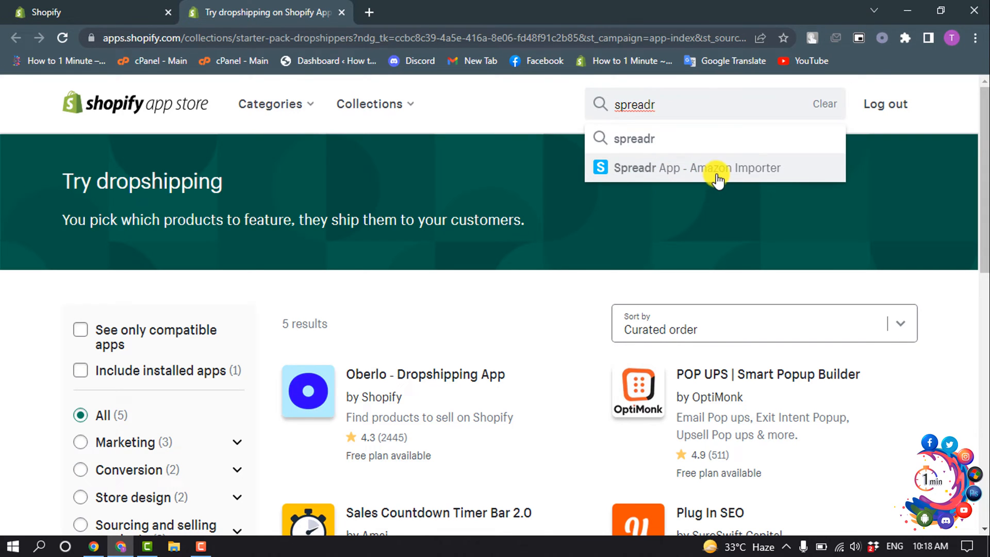
{"action": "left_click", "coordinate": [698, 168]}
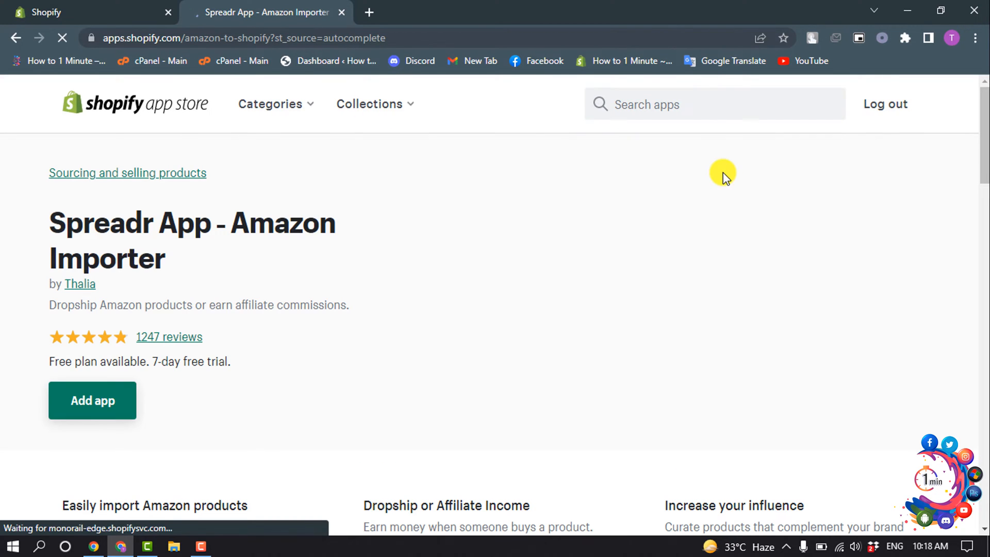
- Add Spreadr to the store and confirm the installation, landing on its dashboard
{"action": "left_click", "coordinate": [92, 400]}
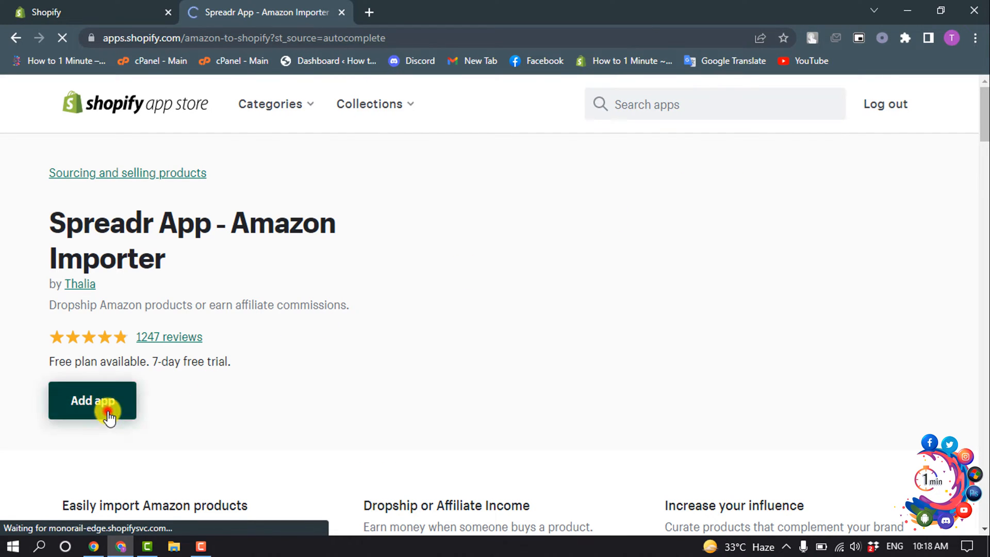
{"action": "left_click", "coordinate": [92, 400]}
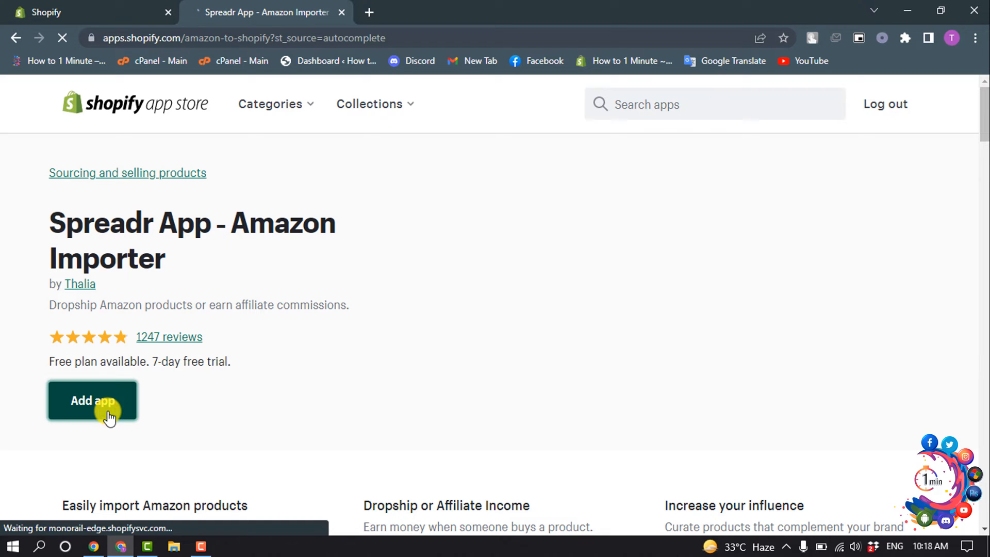
{"action": "left_click", "coordinate": [92, 400]}
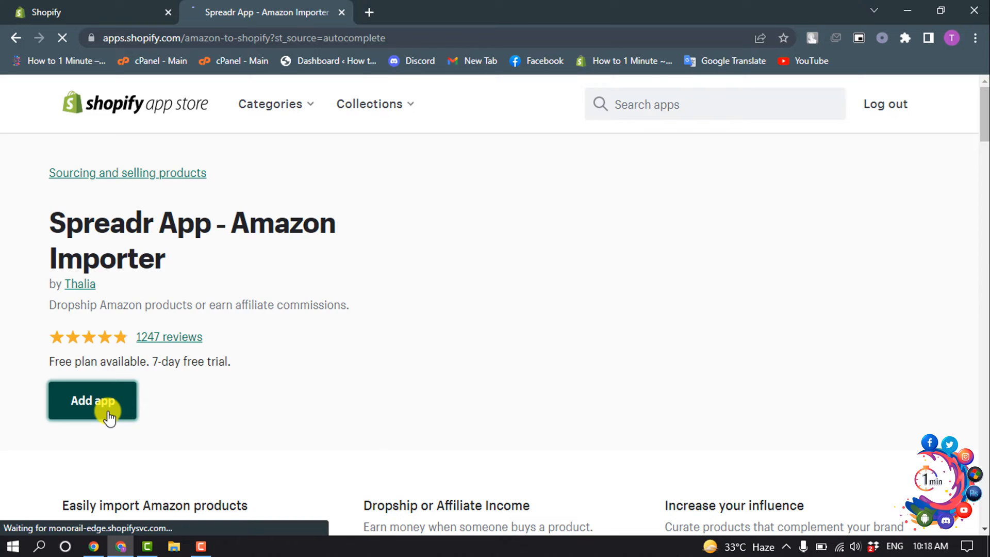
{"action": "left_click", "coordinate": [92, 401]}
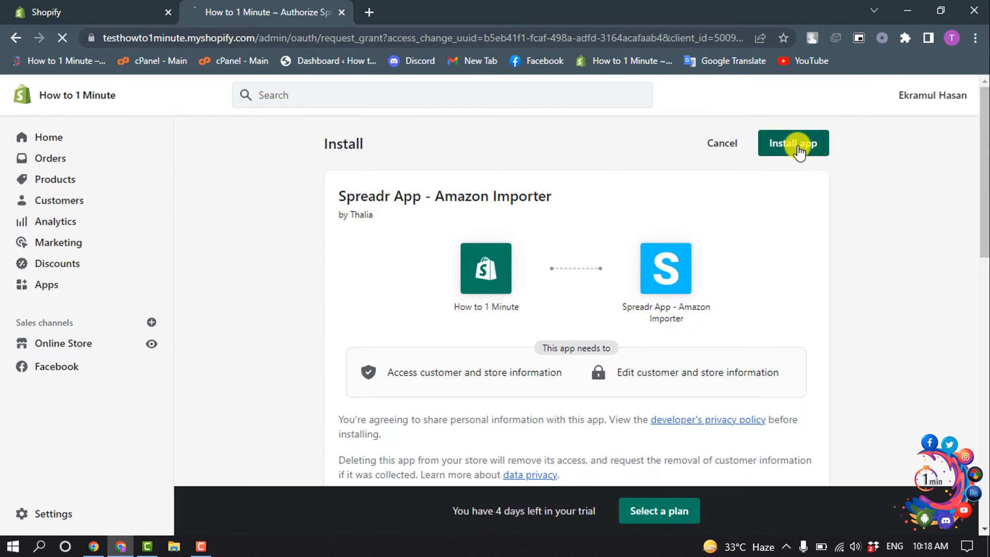
{"action": "left_click", "coordinate": [793, 144]}
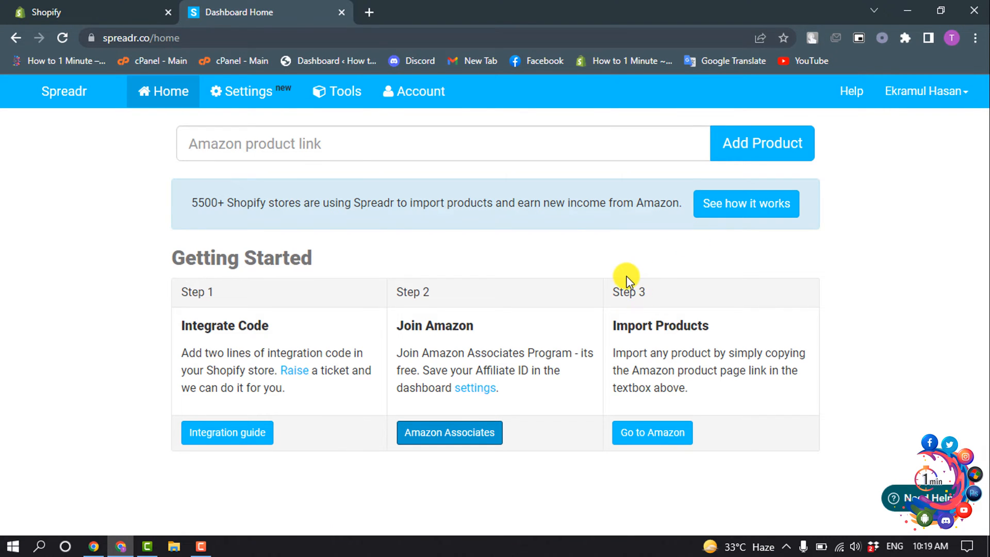
{"action": "mouse_move", "coordinate": [623, 278]}
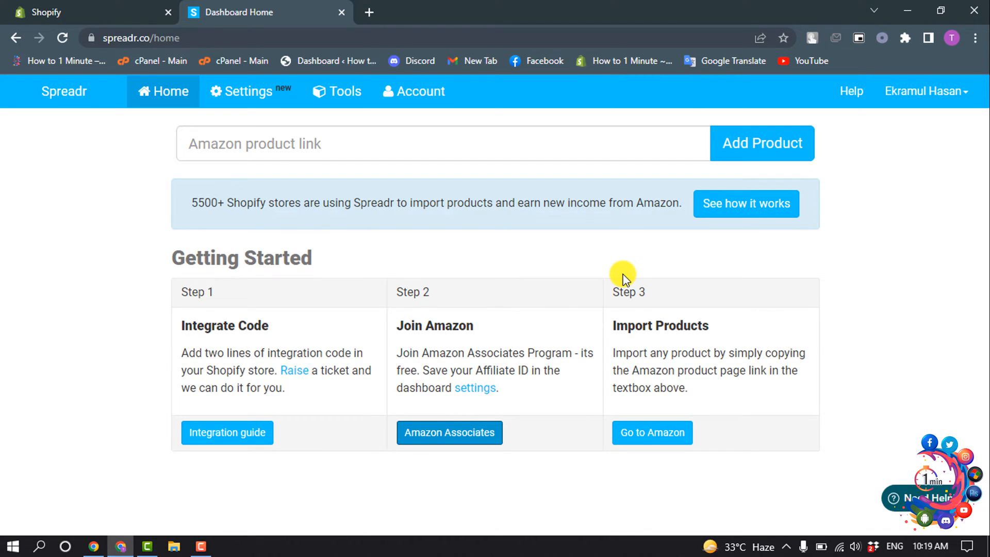
{"action": "mouse_move", "coordinate": [622, 272]}
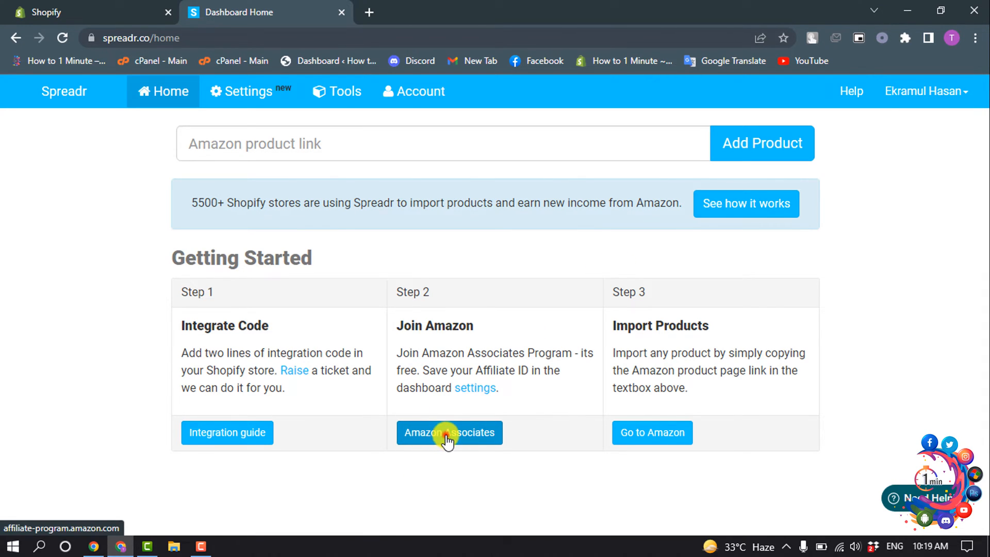
- Open Amazon Associates Central from Spreadr's Step 2 Join Amazon button
{"action": "left_click", "coordinate": [449, 432]}
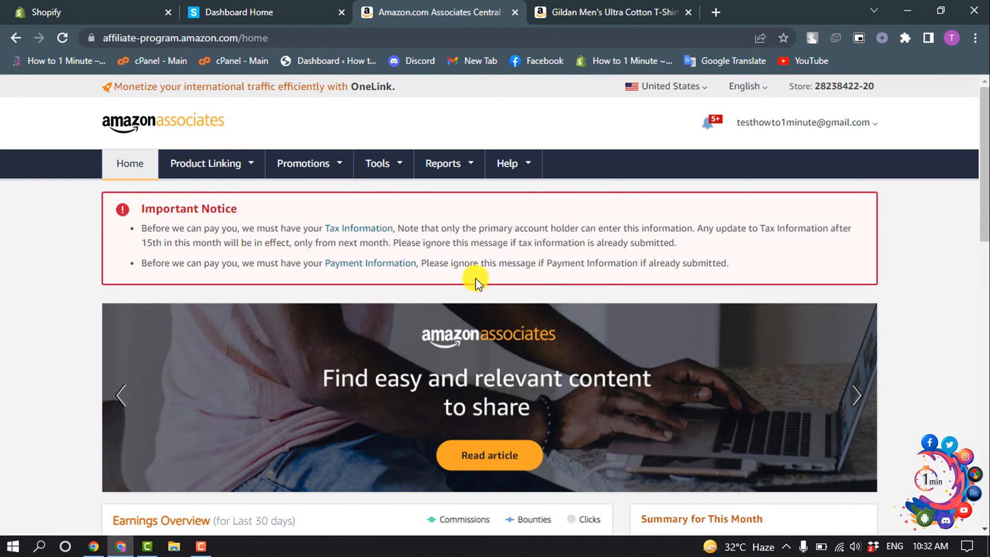
{"action": "mouse_move", "coordinate": [474, 269]}
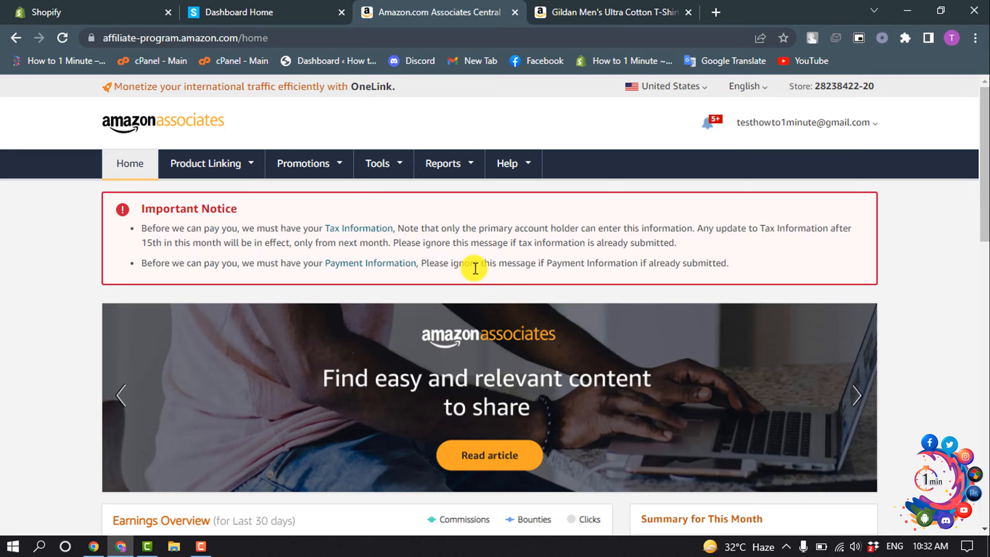
- Generate a SiteStripe text affiliate link on the Gildan Men's Ultra Cotton T-Shirt page
{"action": "left_click", "coordinate": [609, 12]}
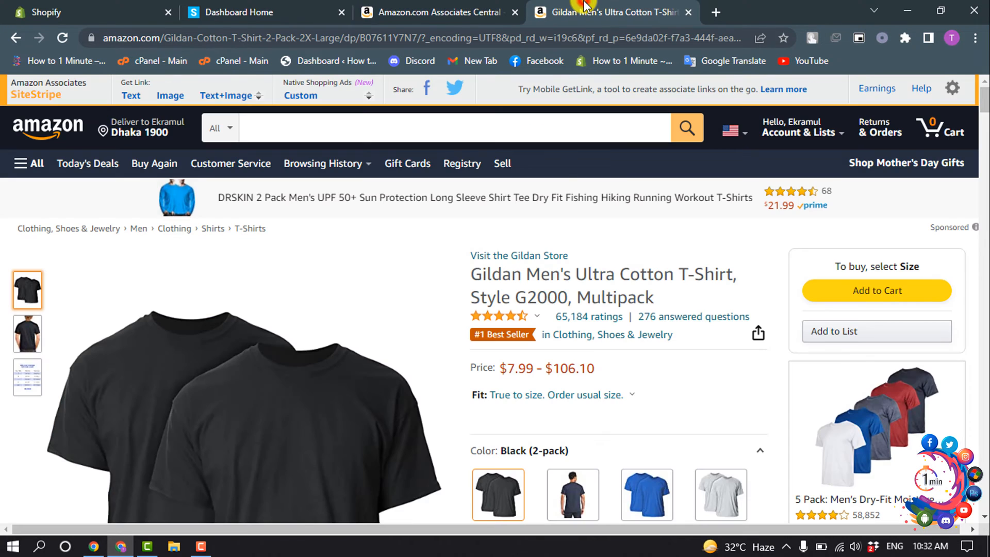
{"action": "mouse_move", "coordinate": [546, 226]}
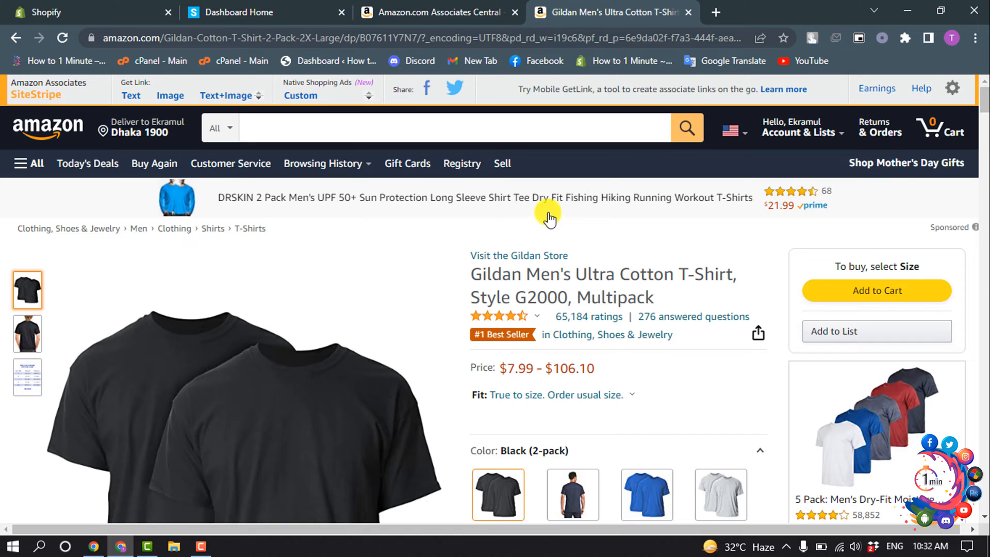
{"action": "mouse_move", "coordinate": [565, 252]}
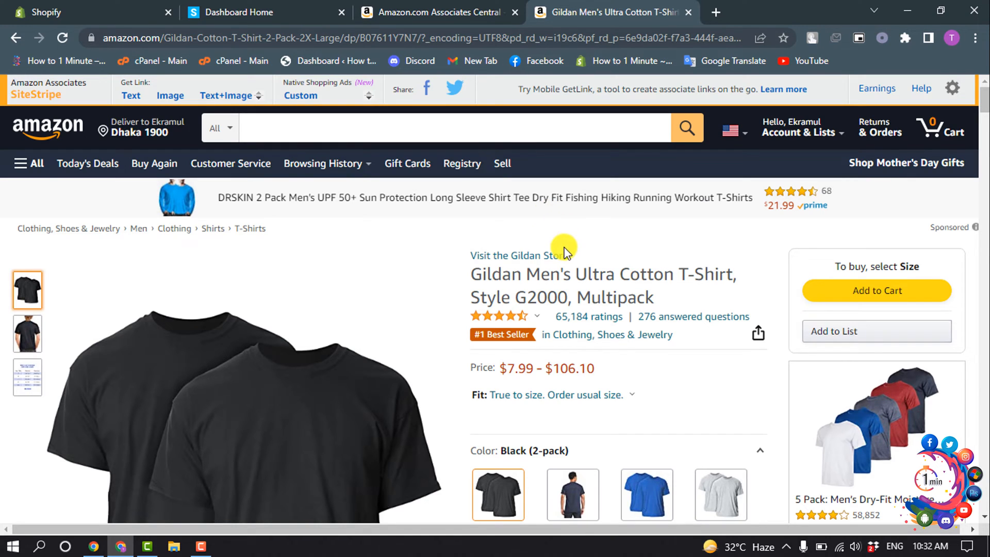
{"action": "mouse_move", "coordinate": [371, 166]}
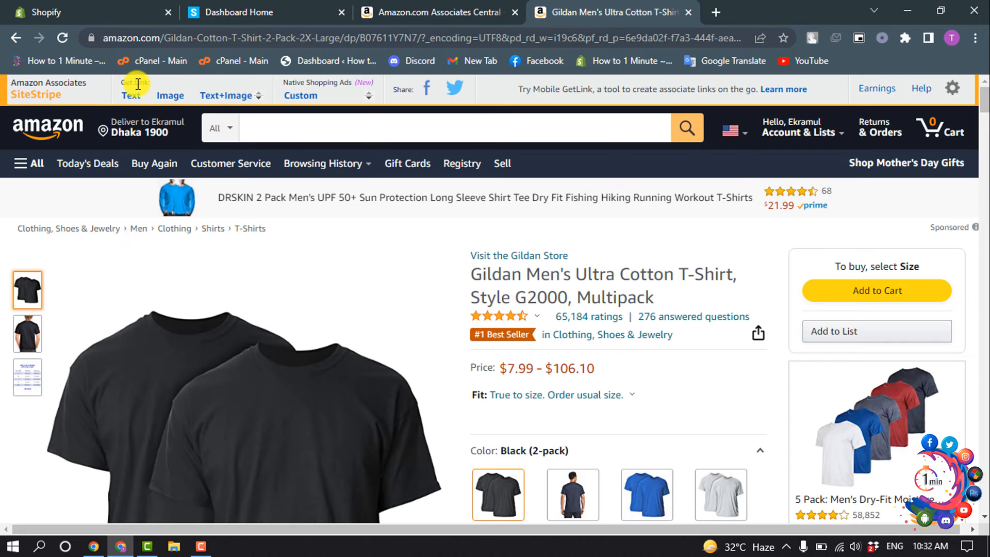
{"action": "left_click", "coordinate": [130, 96]}
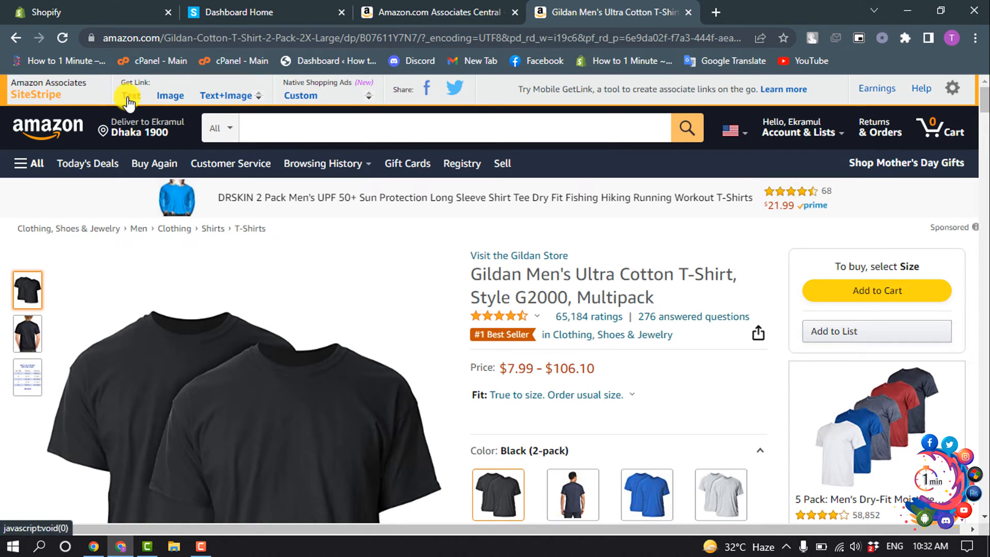
{"action": "left_click", "coordinate": [130, 95]}
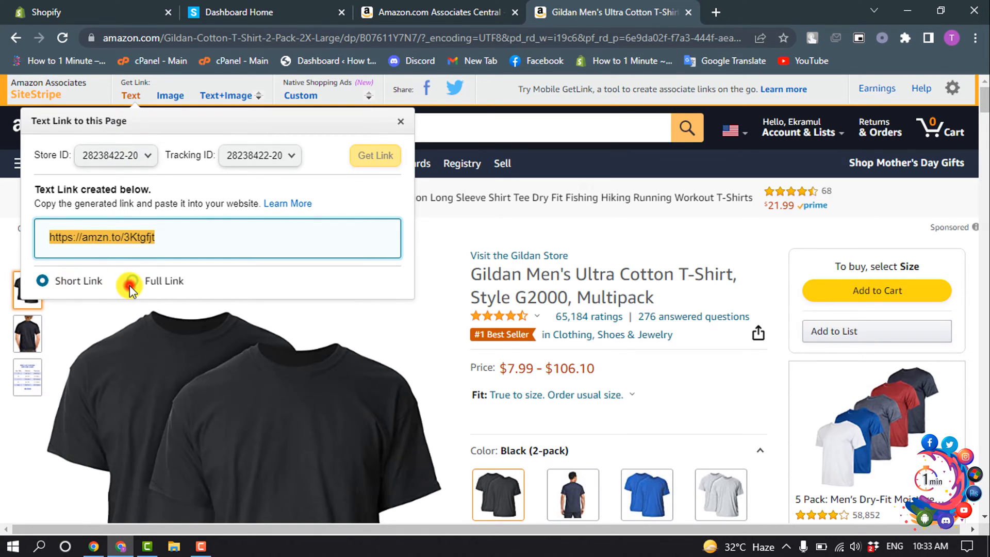
- Select the full-length affiliate link for copying and return to the Spreadr dashboard
{"action": "left_click", "coordinate": [132, 281]}
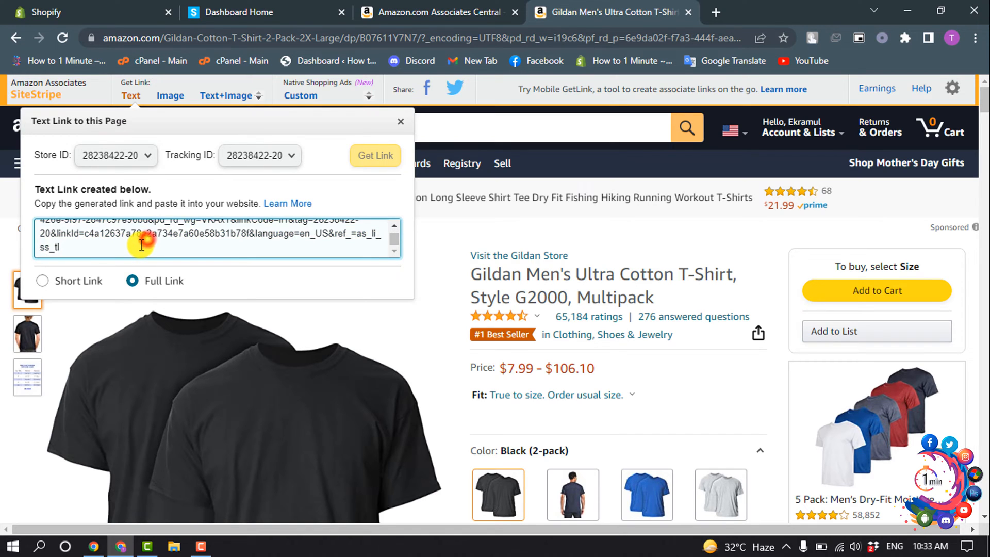
{"action": "triple_click", "coordinate": [214, 247]}
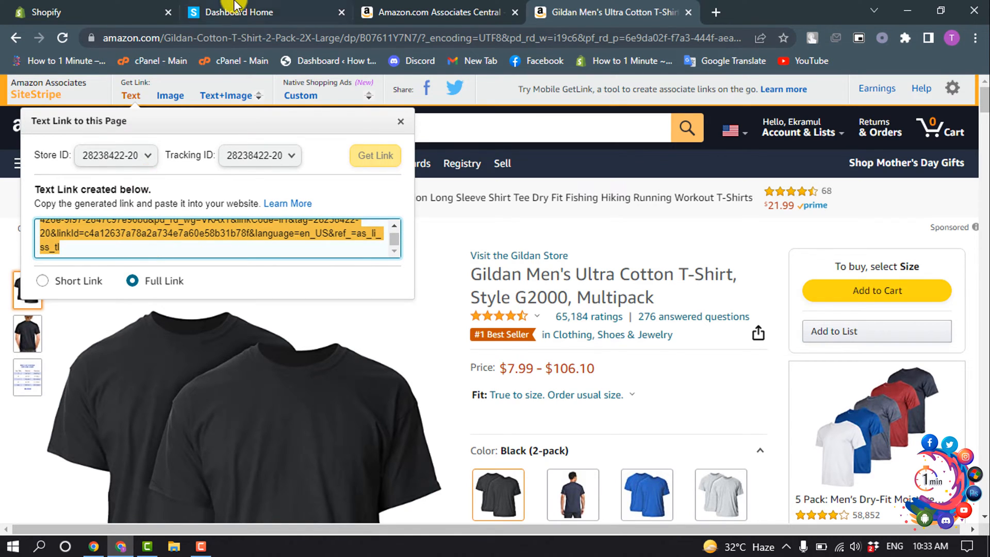
{"action": "left_click", "coordinate": [240, 11]}
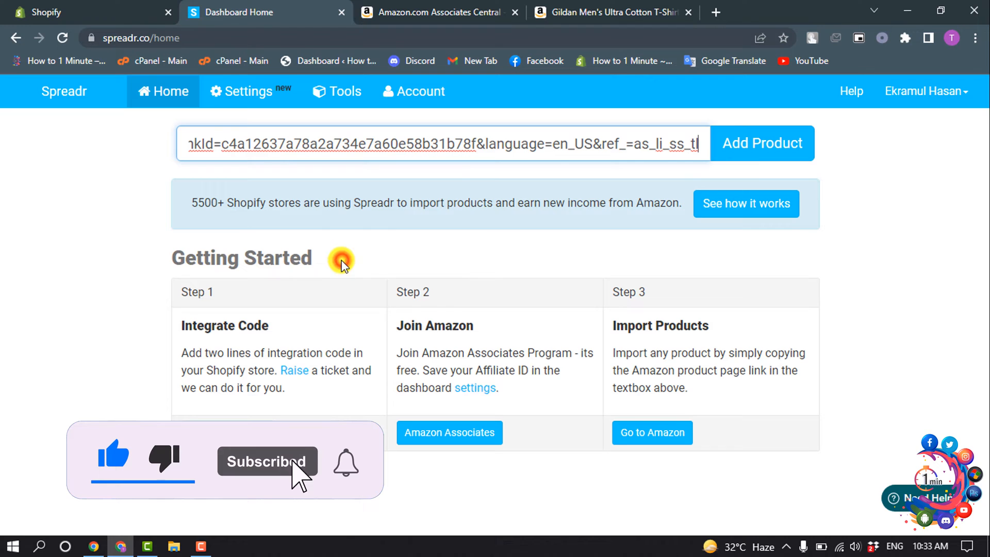
- Add the Gildan T-shirt from the pasted Amazon link and open it for editing in Shopify
{"action": "left_click", "coordinate": [762, 143]}
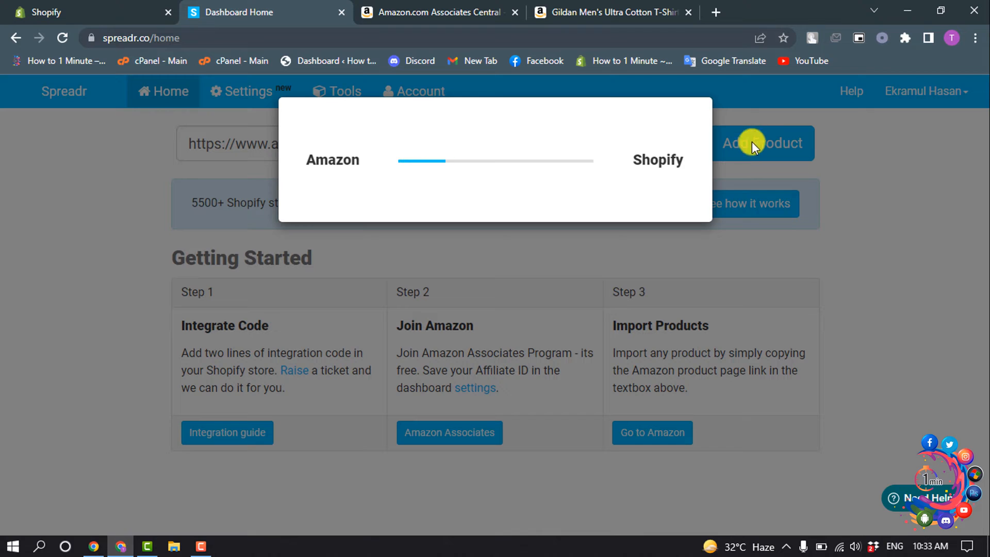
{"action": "mouse_move", "coordinate": [745, 129]}
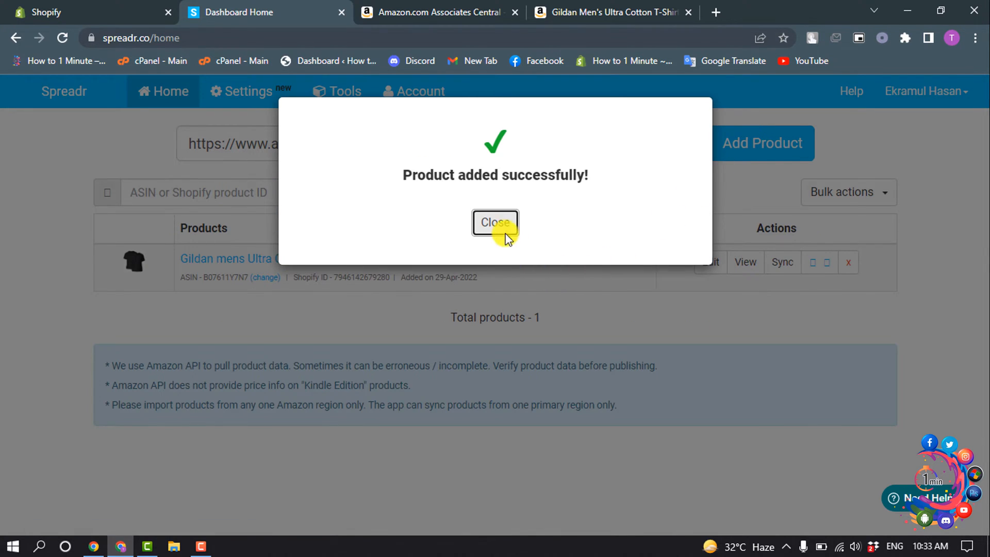
{"action": "left_click", "coordinate": [496, 222]}
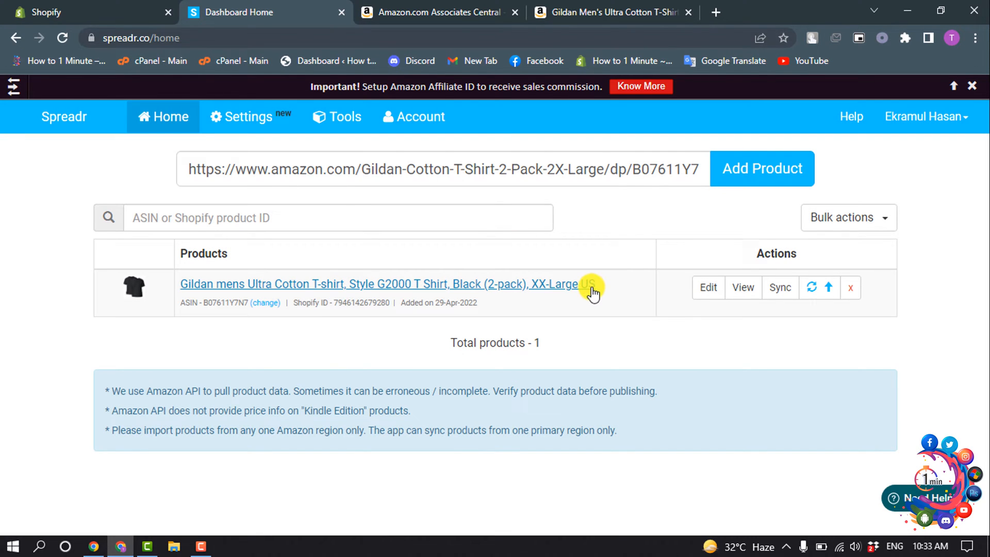
{"action": "mouse_move", "coordinate": [182, 297]}
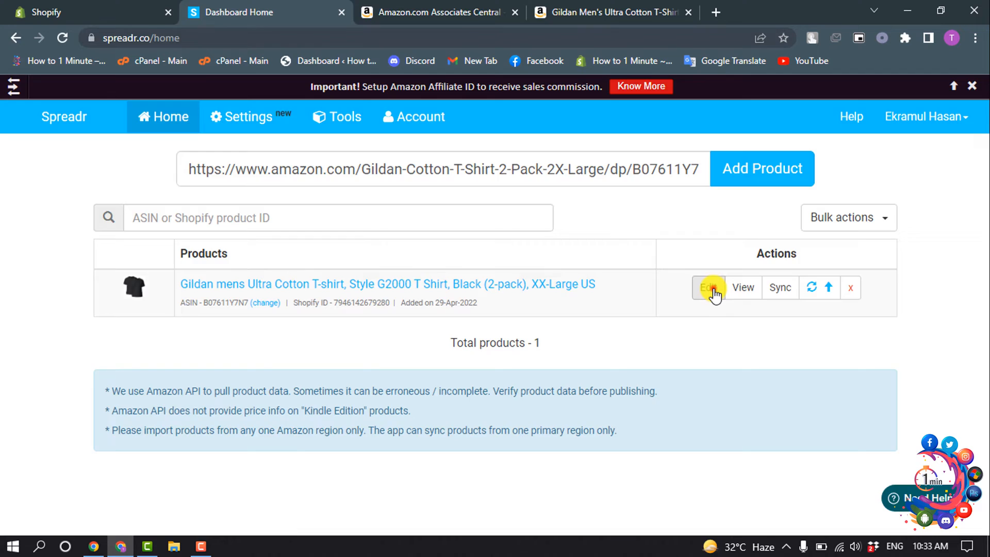
{"action": "left_click", "coordinate": [706, 288]}
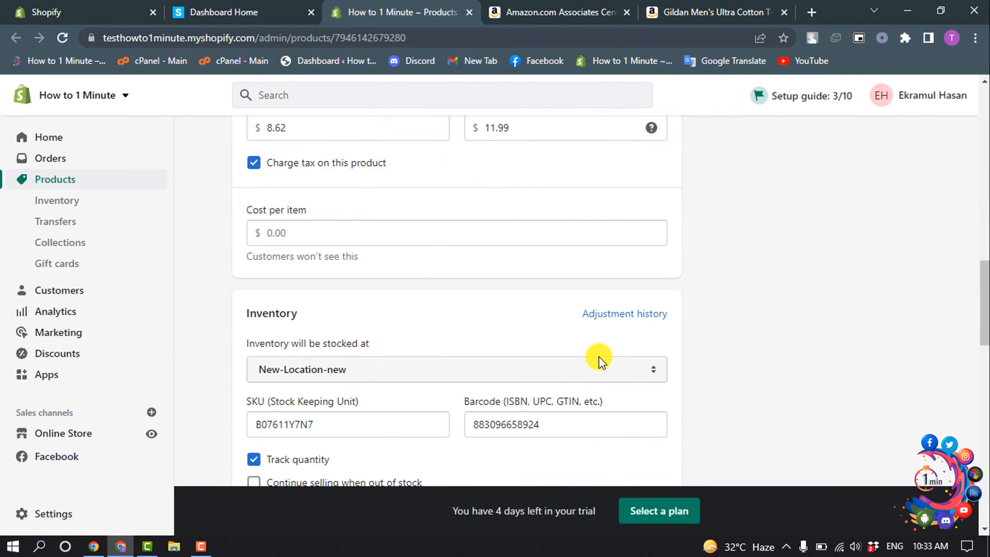
- Set the product type to Apparel & Accessories under Product organization and save
{"action": "scroll", "scroll_direction": "down", "scroll_amount": 3}
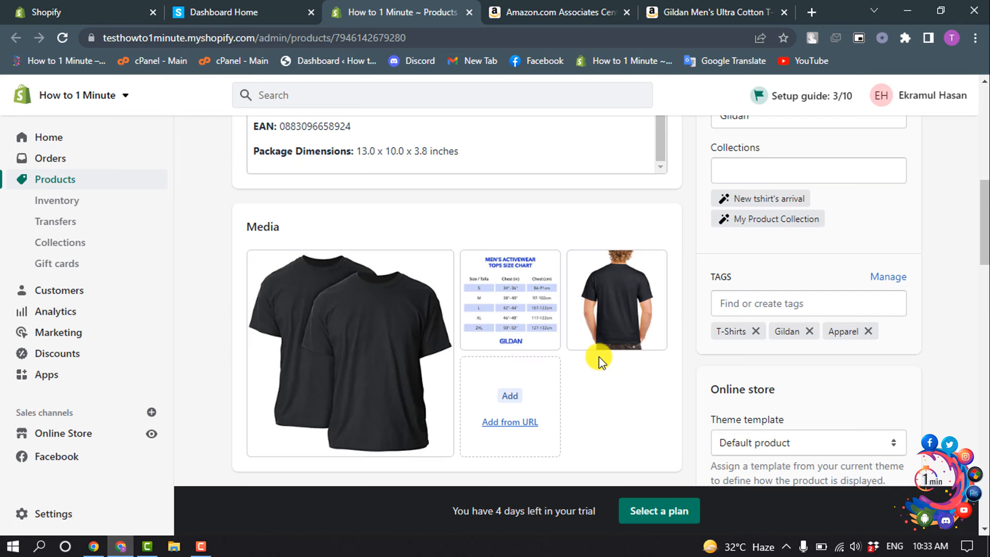
{"action": "scroll", "scroll_direction": "down", "scroll_amount": 3}
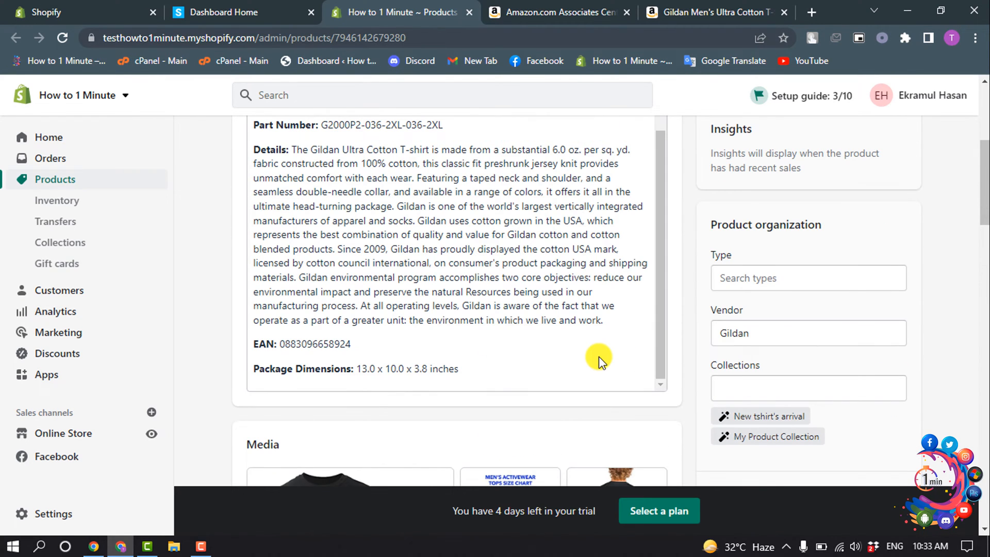
{"action": "left_click", "coordinate": [807, 278]}
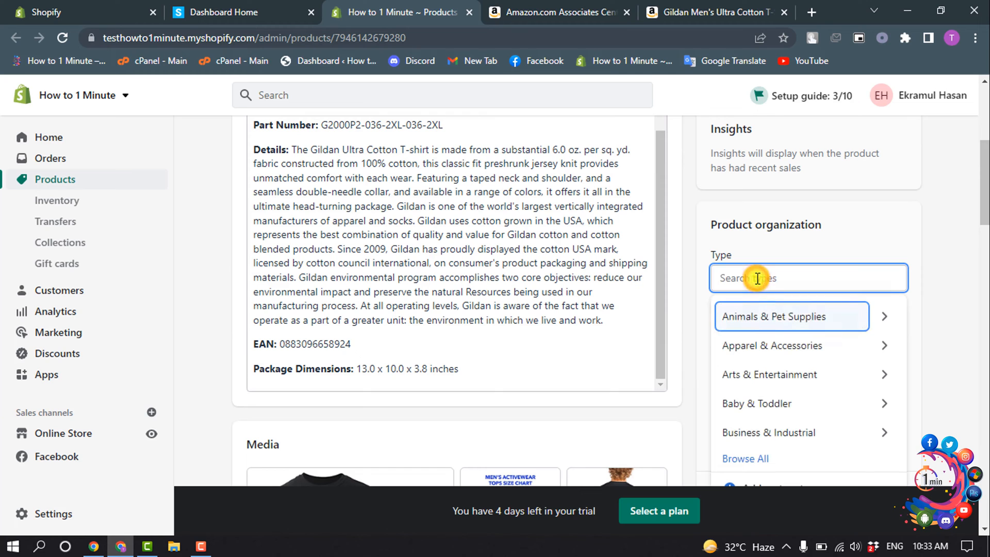
{"action": "left_click", "coordinate": [771, 346]}
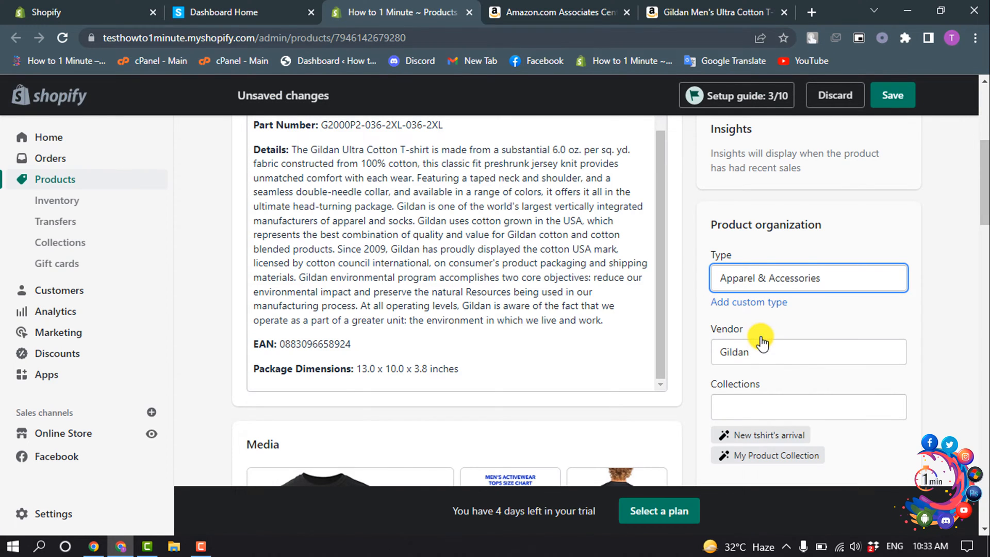
{"action": "left_click", "coordinate": [892, 95]}
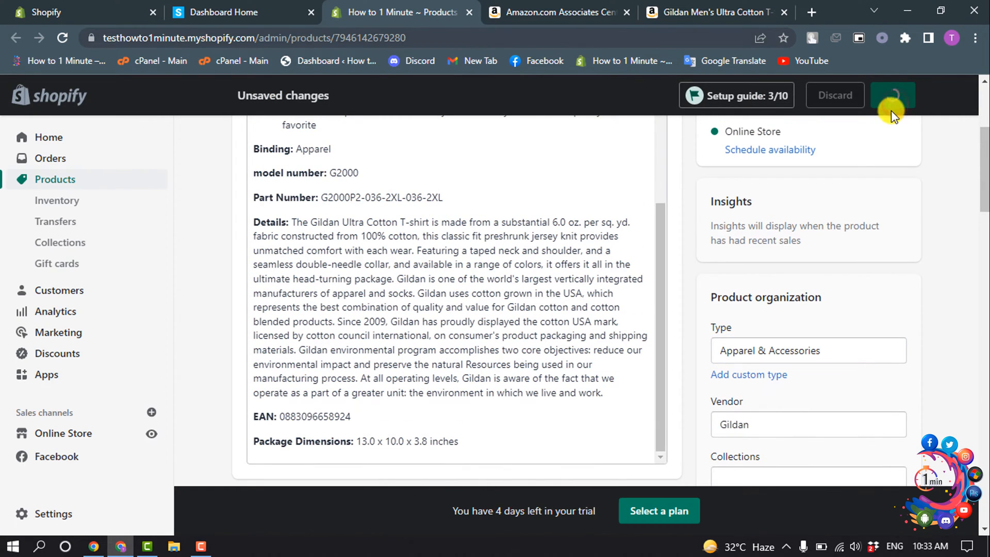
{"action": "left_click", "coordinate": [892, 96]}
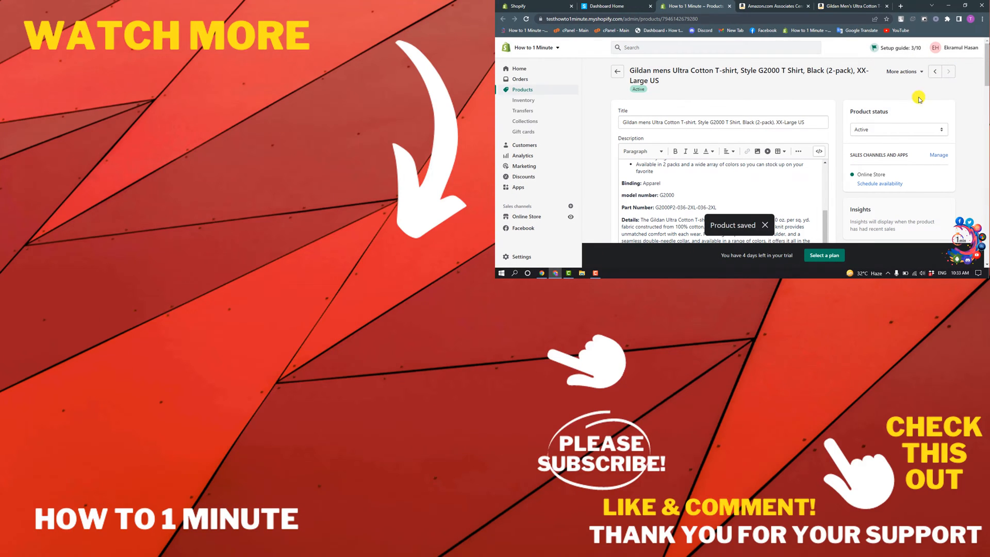
{"action": "mouse_move", "coordinate": [886, 146]}
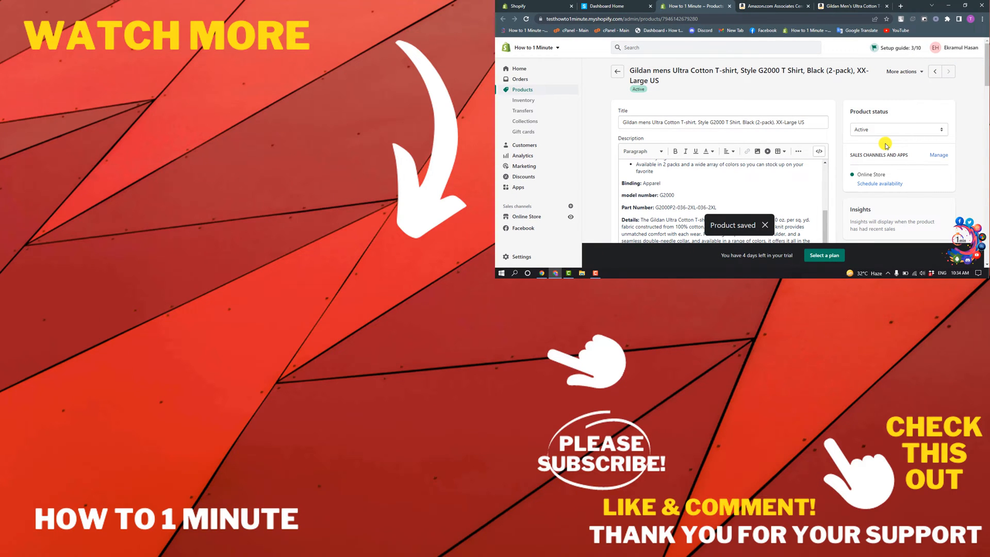
{"action": "scroll", "scroll_direction": "down", "scroll_amount": 3}
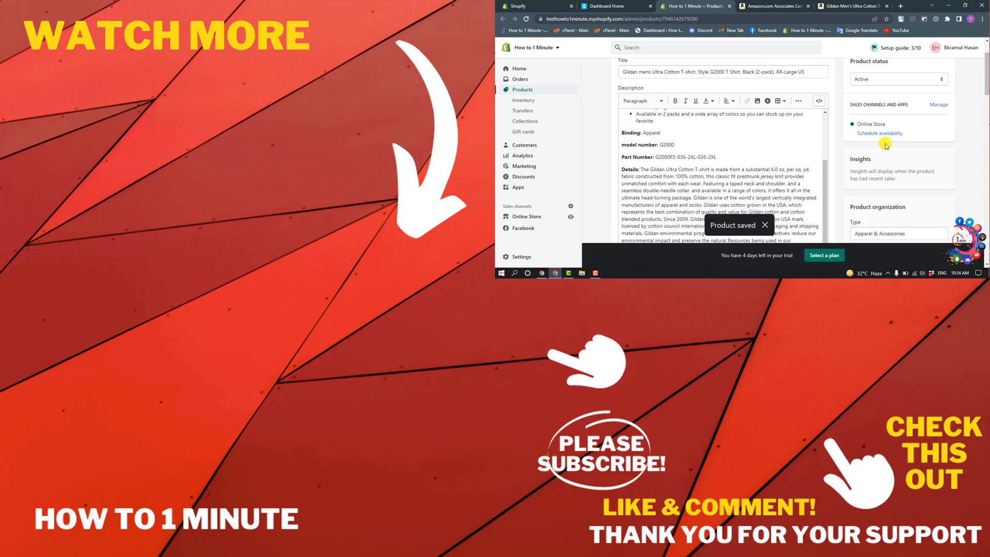